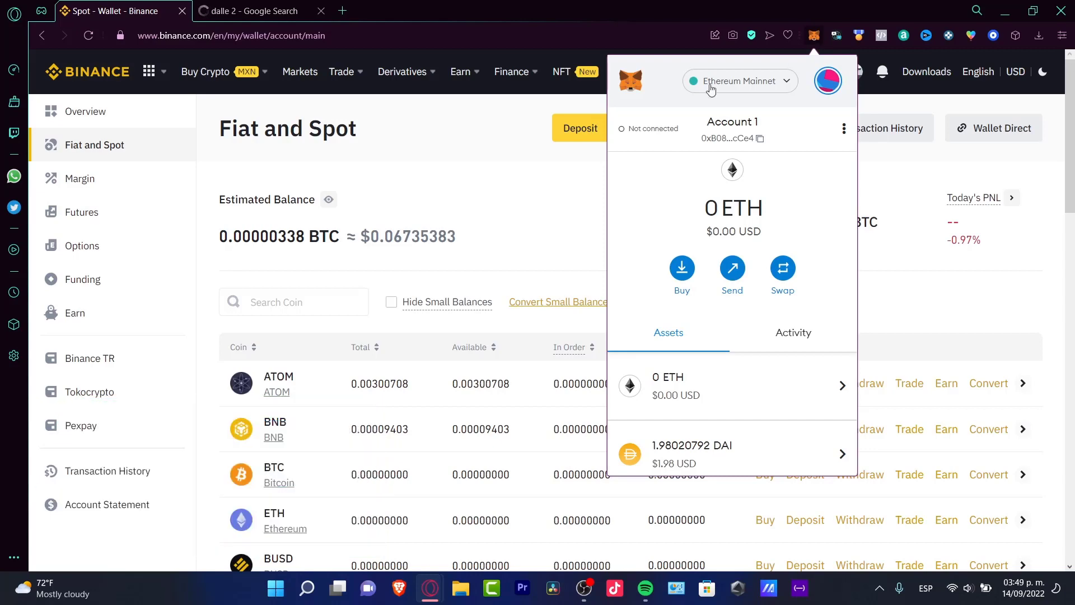
mouse_move(653, 81)
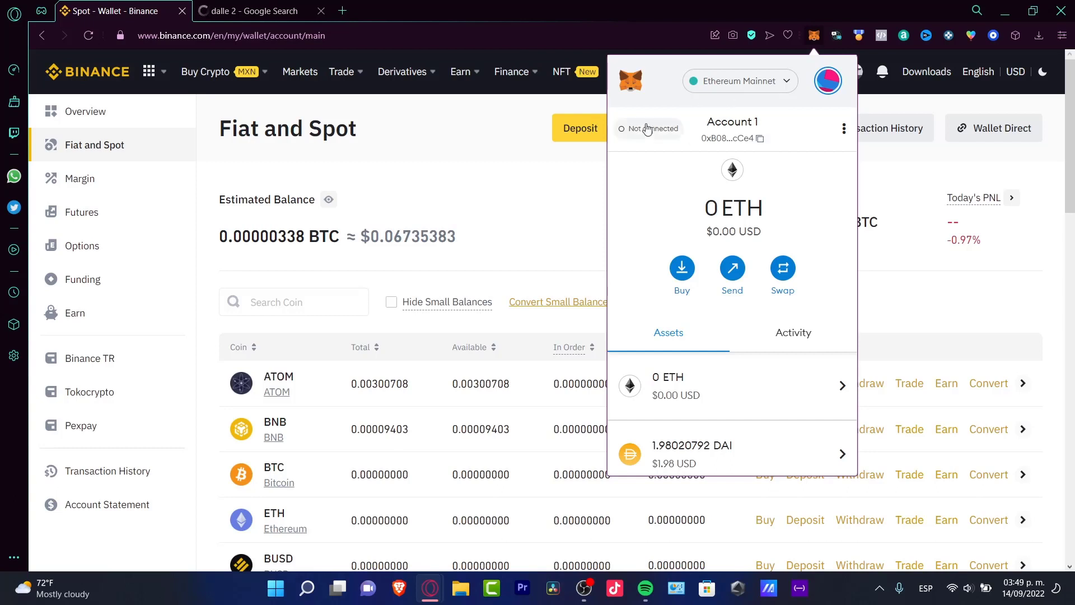
mouse_move(635, 96)
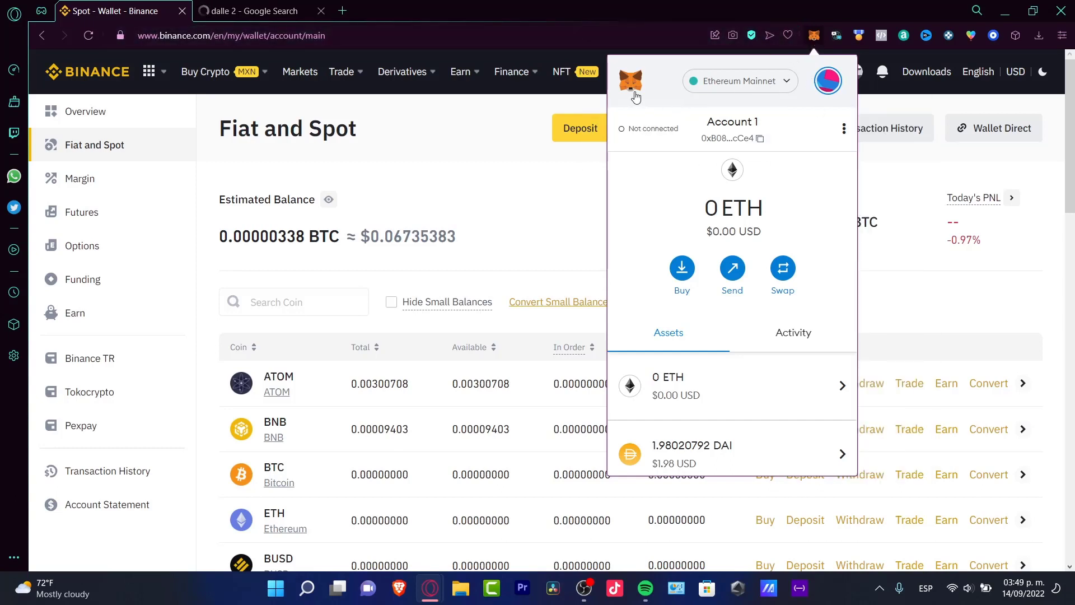
mouse_move(826, 135)
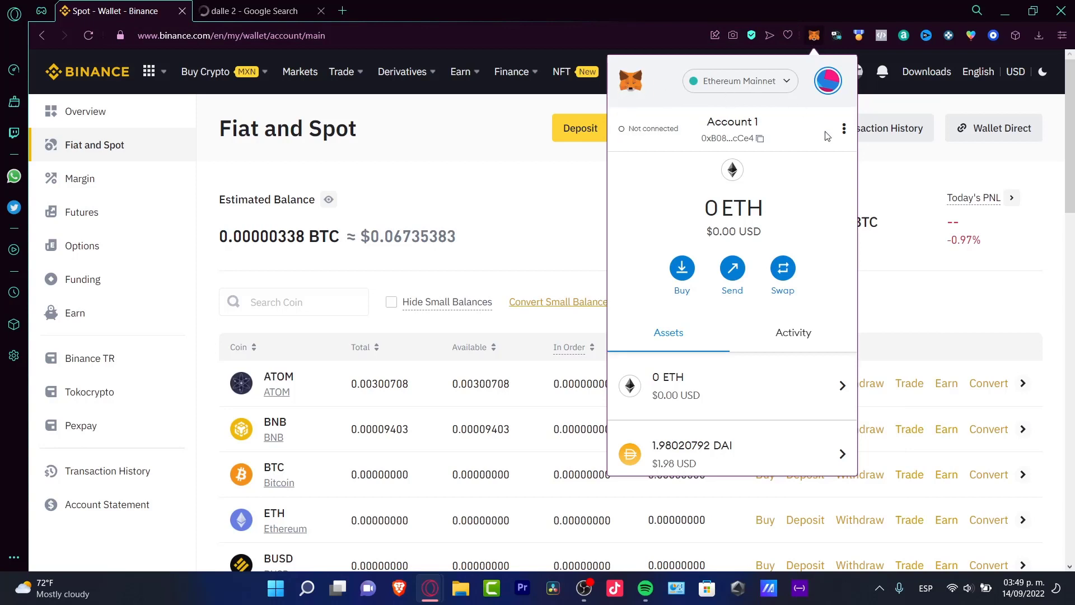
- Start importing a token in MetaMask and search for 'BT'
scroll("down", 3)
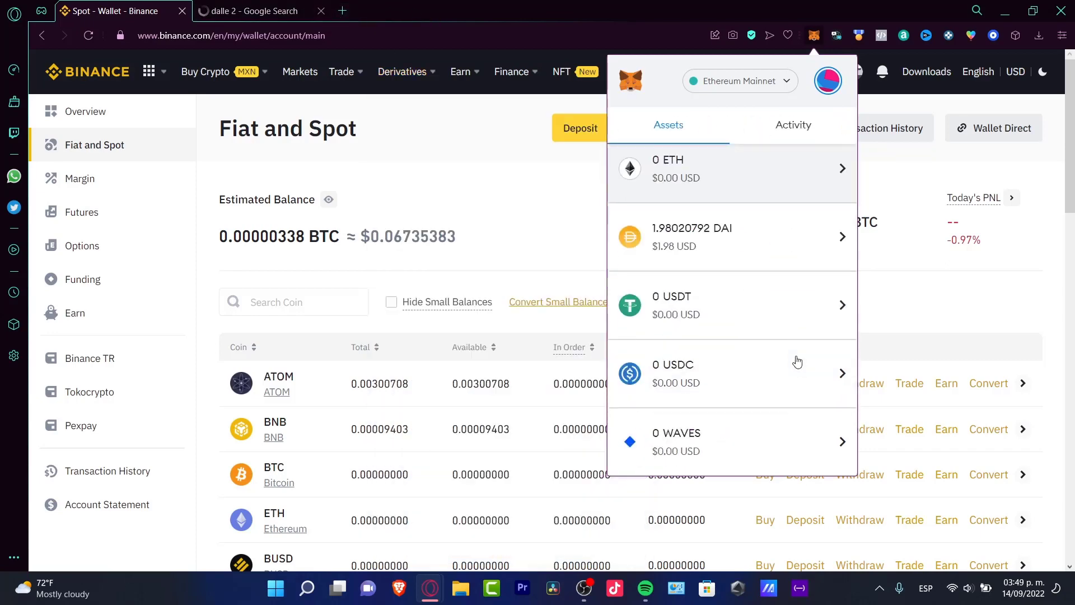
scroll("down", 3)
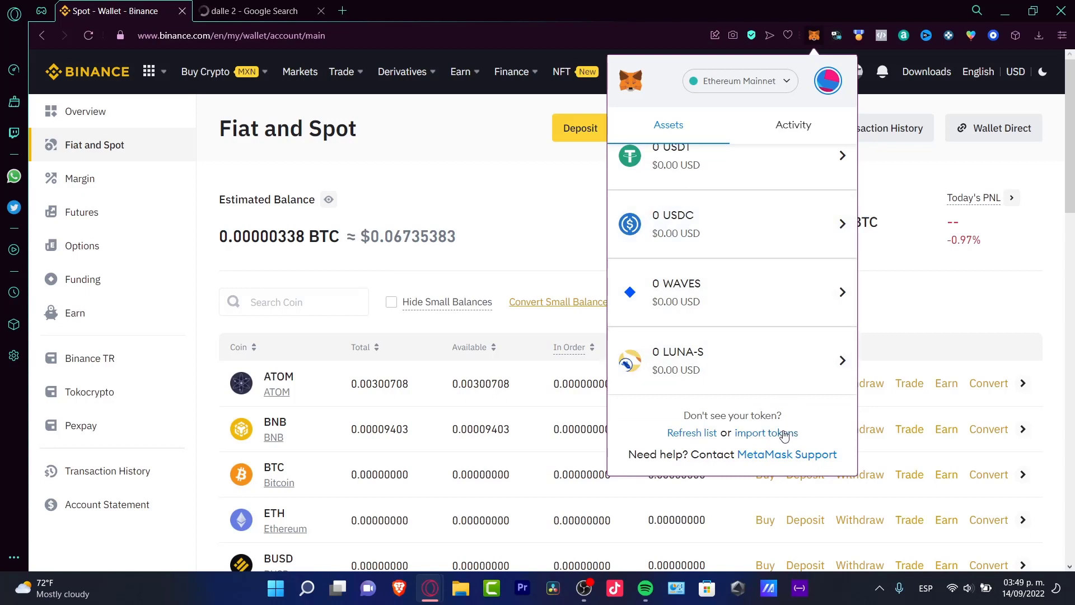
left_click(781, 432)
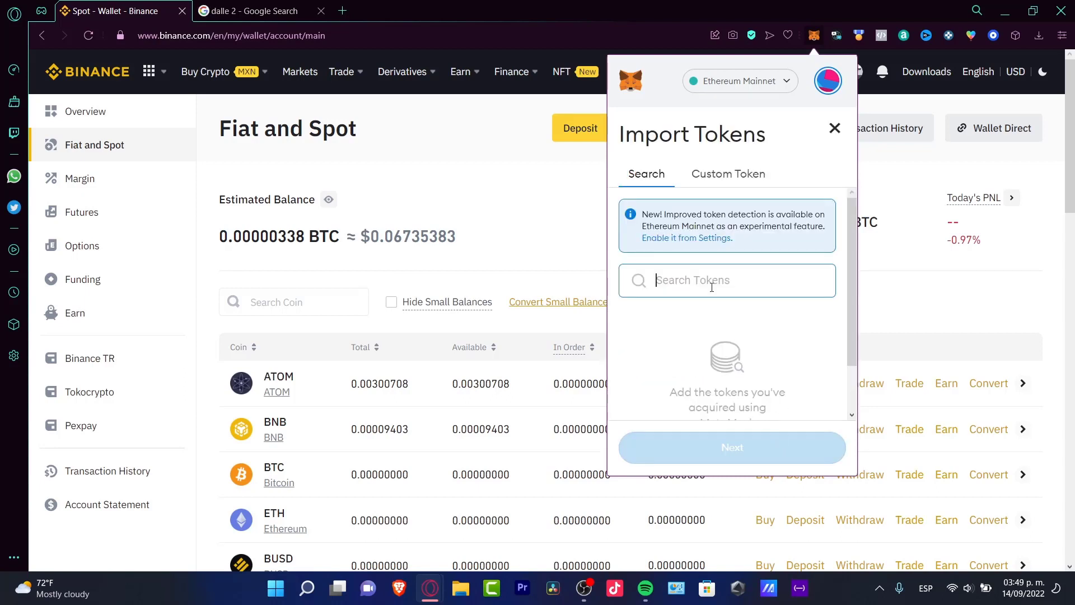
type("BTC")
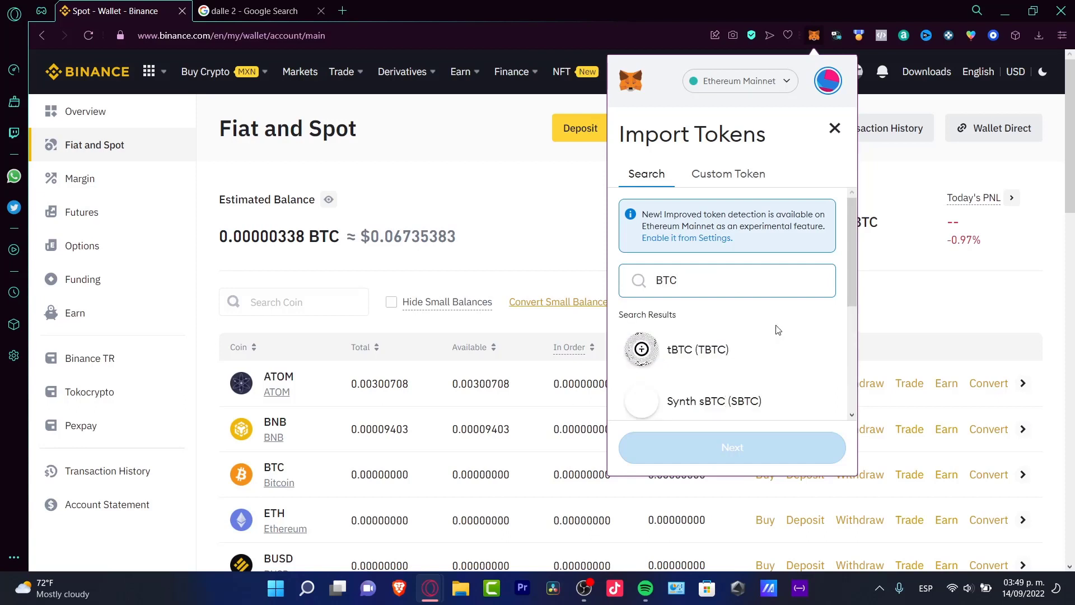
scroll("down", 3)
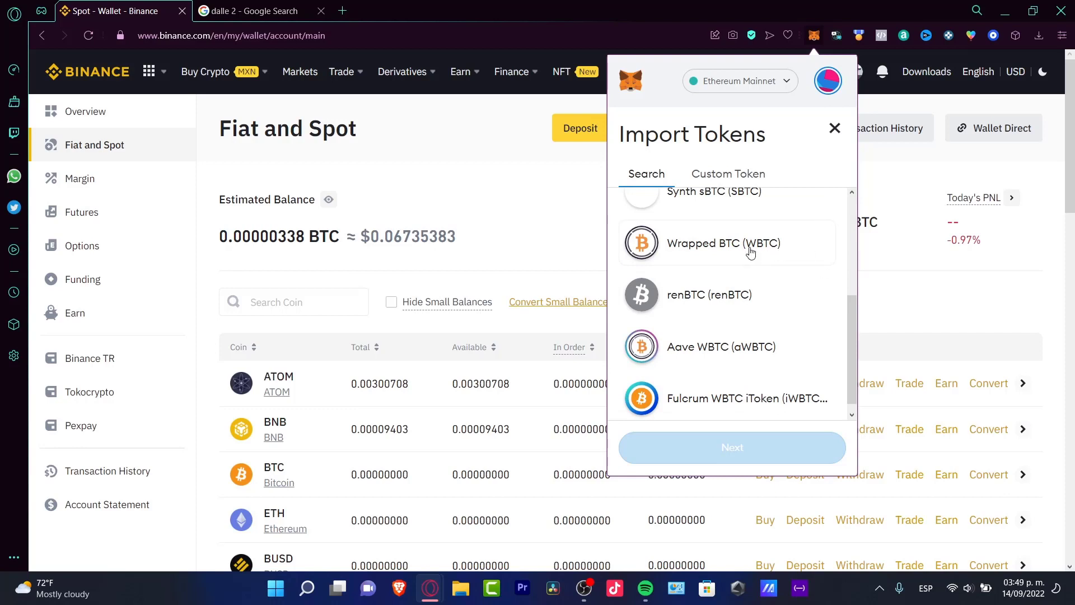
mouse_move(695, 367)
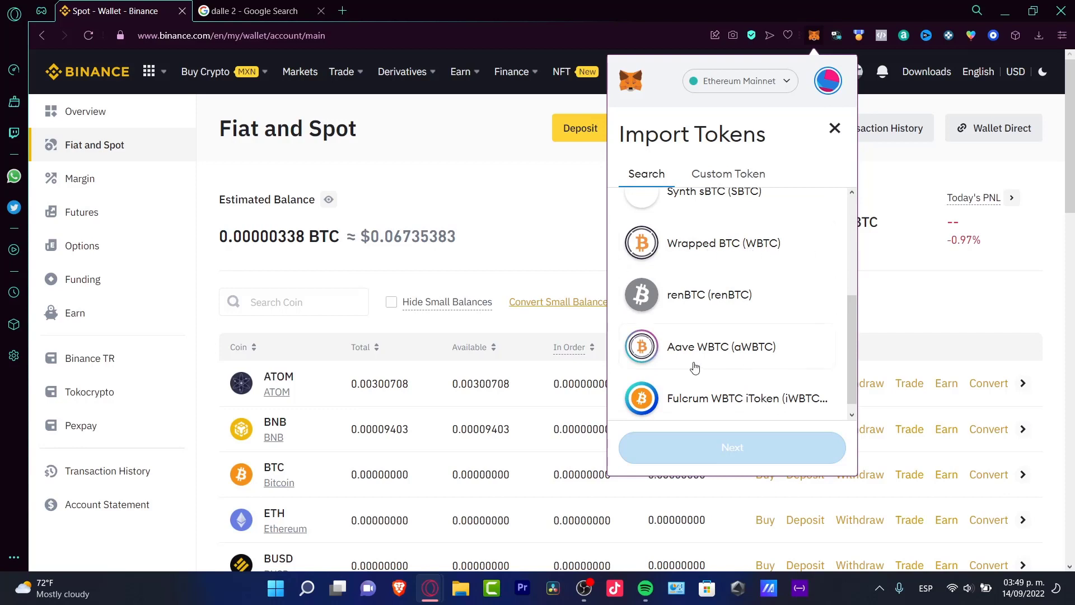
scroll("up", 3)
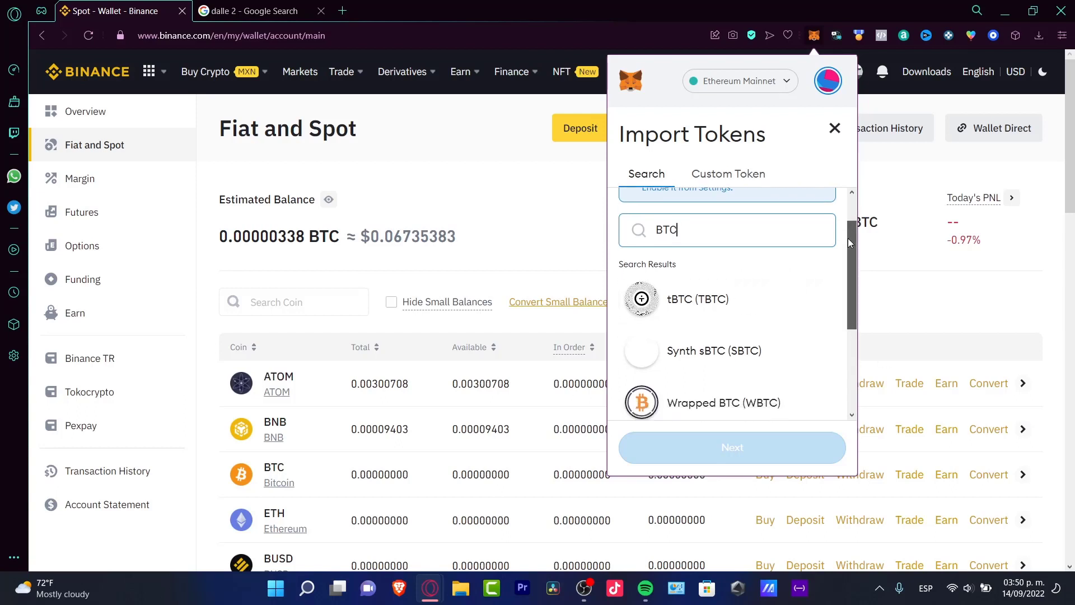
- Select Wrapped BTC (WBTC) from the results and proceed to the import confirmation
left_click(722, 402)
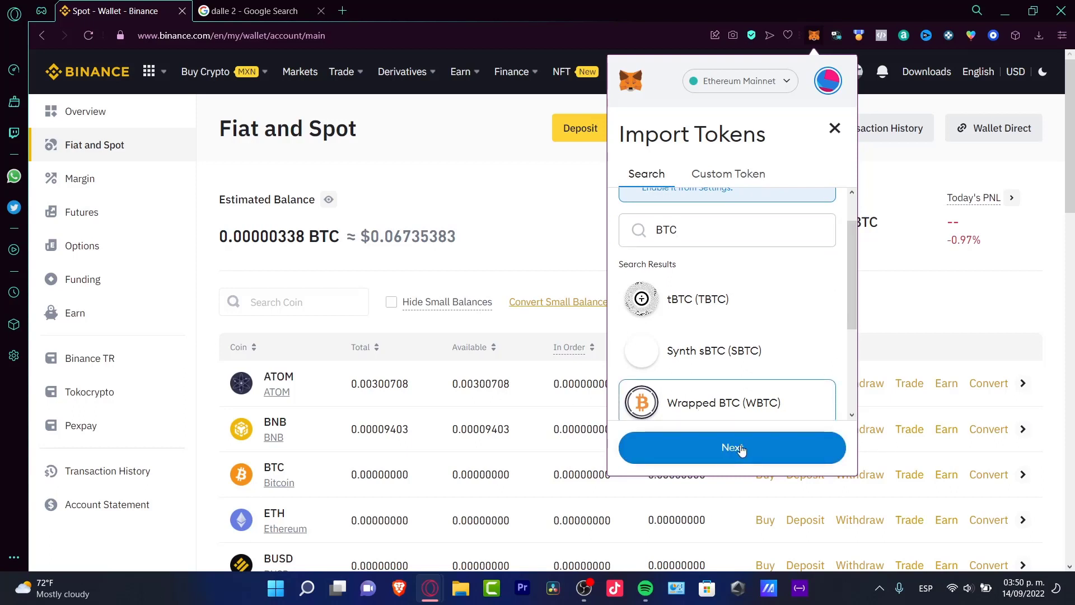
left_click(731, 447)
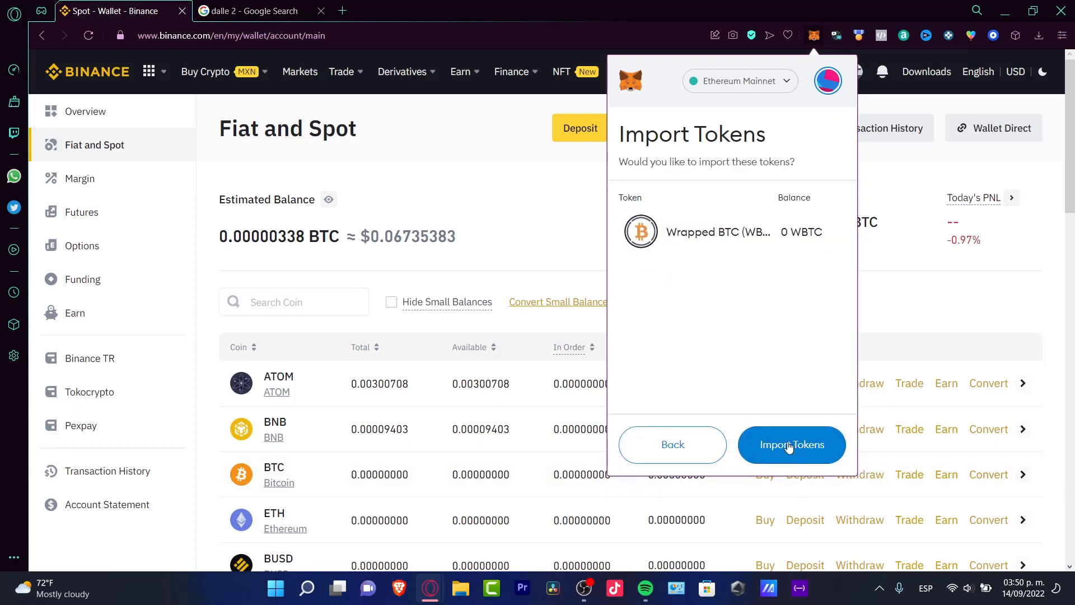
- Confirm importing Wrapped BTC, adding WBTC with a 0 balance to the wallet
left_click(791, 445)
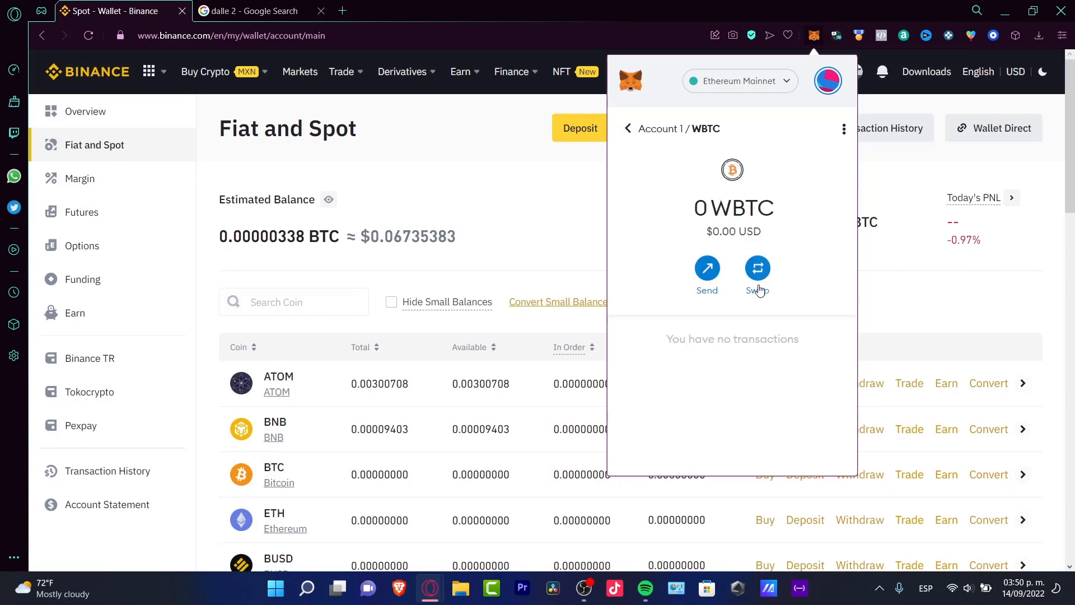
mouse_move(121, 35)
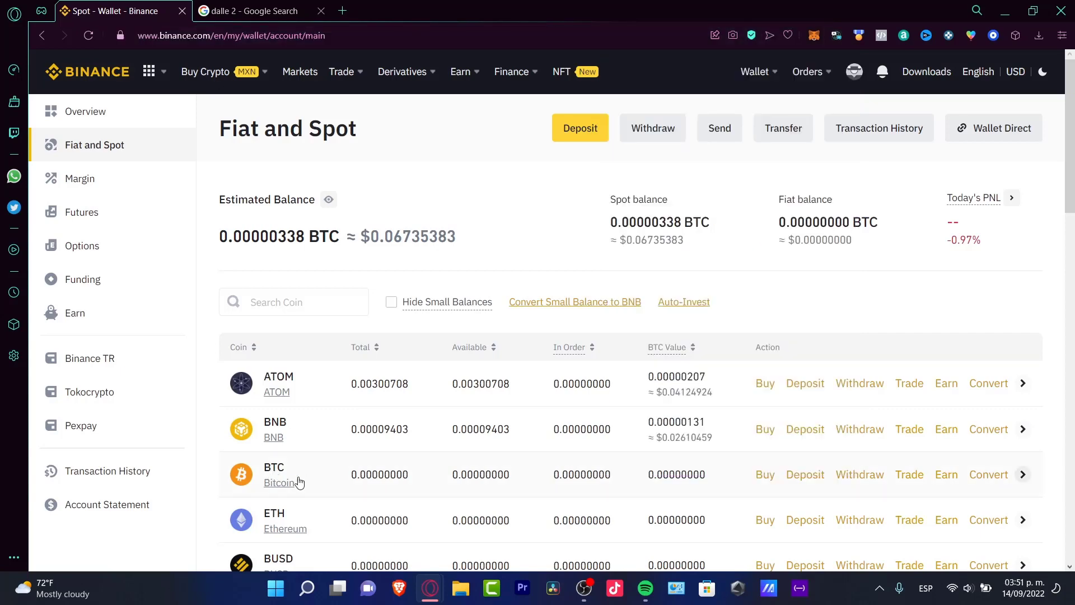
- Show Binance's Wallet menu listing Overview, Fiat and Spot and Funding Wallet
left_click(205, 72)
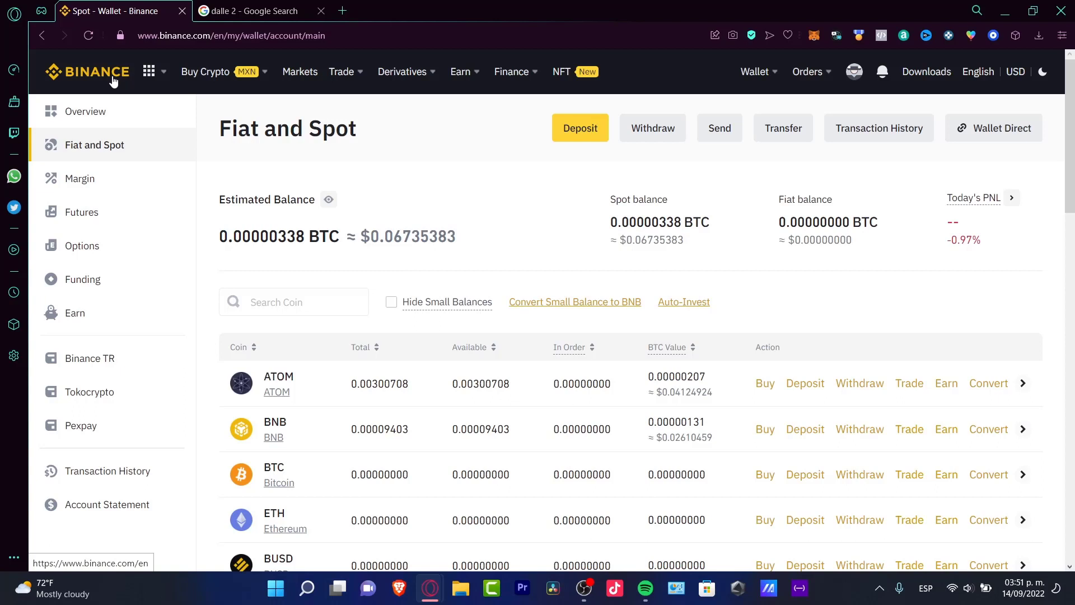
mouse_move(378, 134)
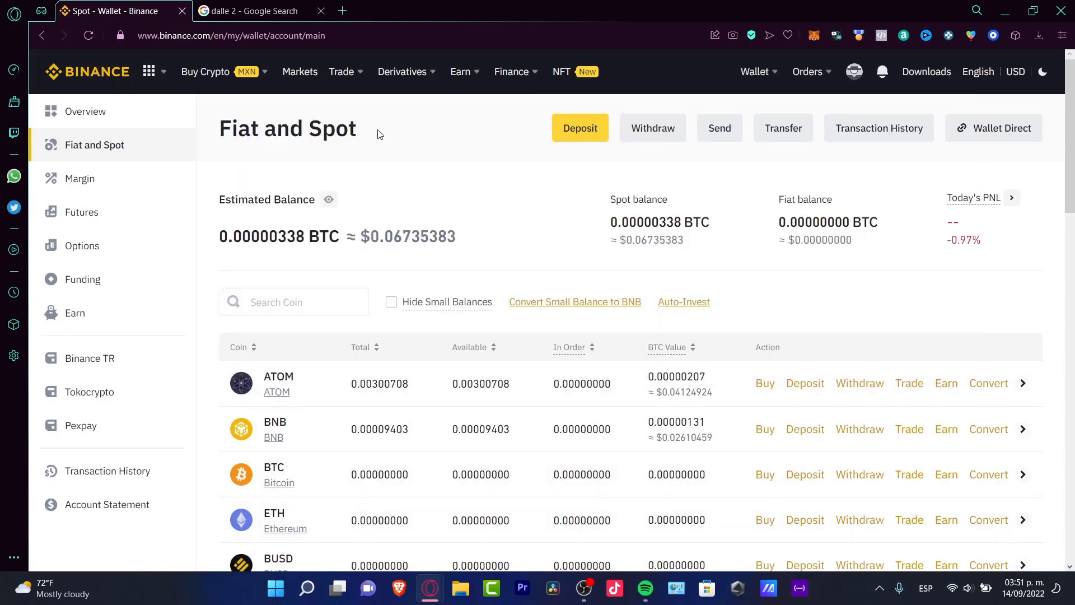
left_click(753, 71)
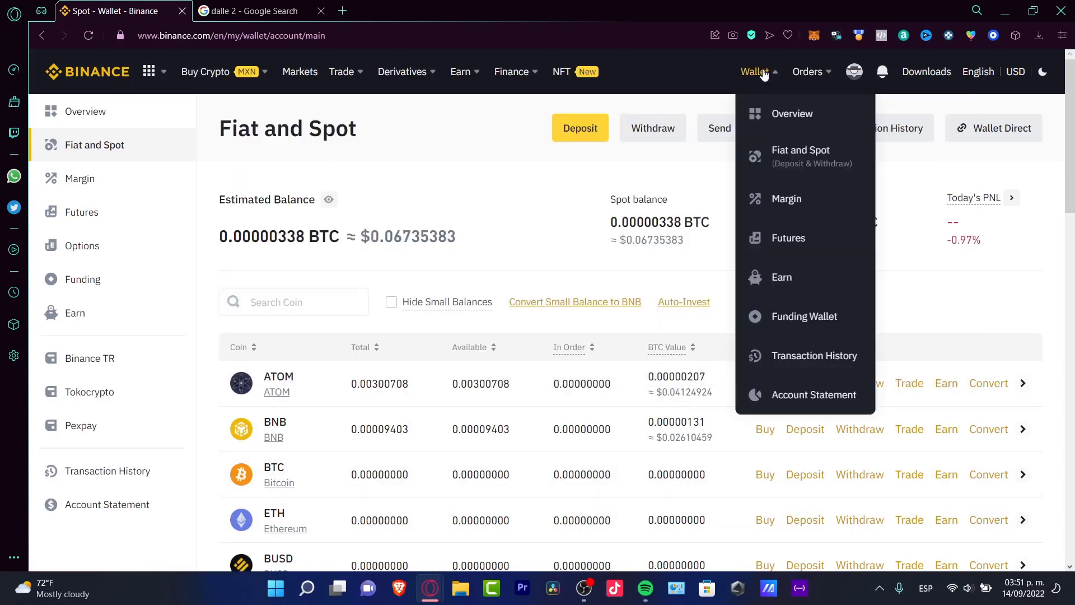
mouse_move(799, 155)
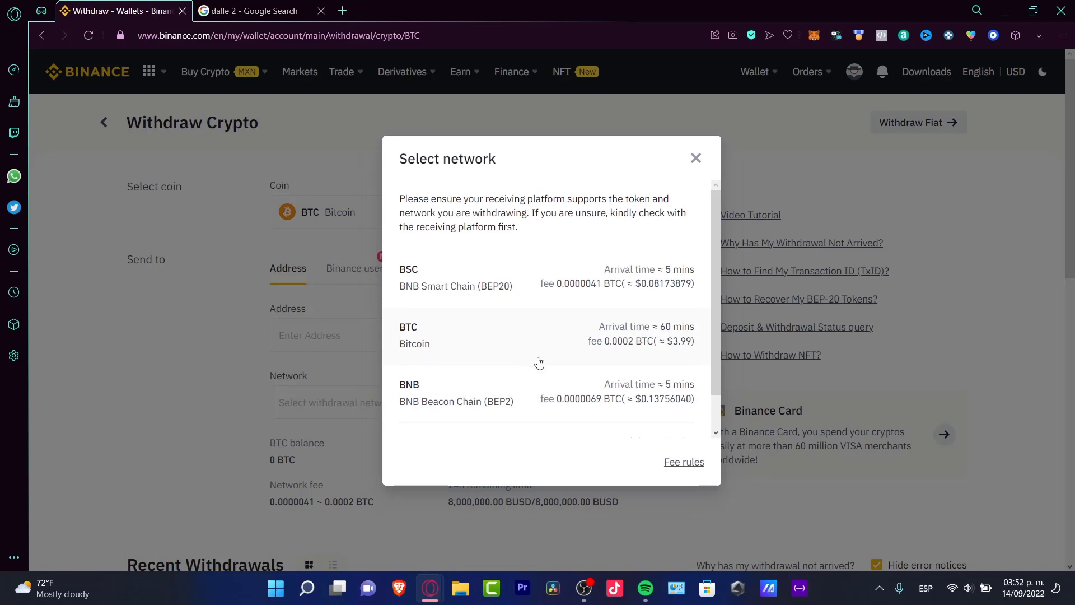
mouse_move(413, 352)
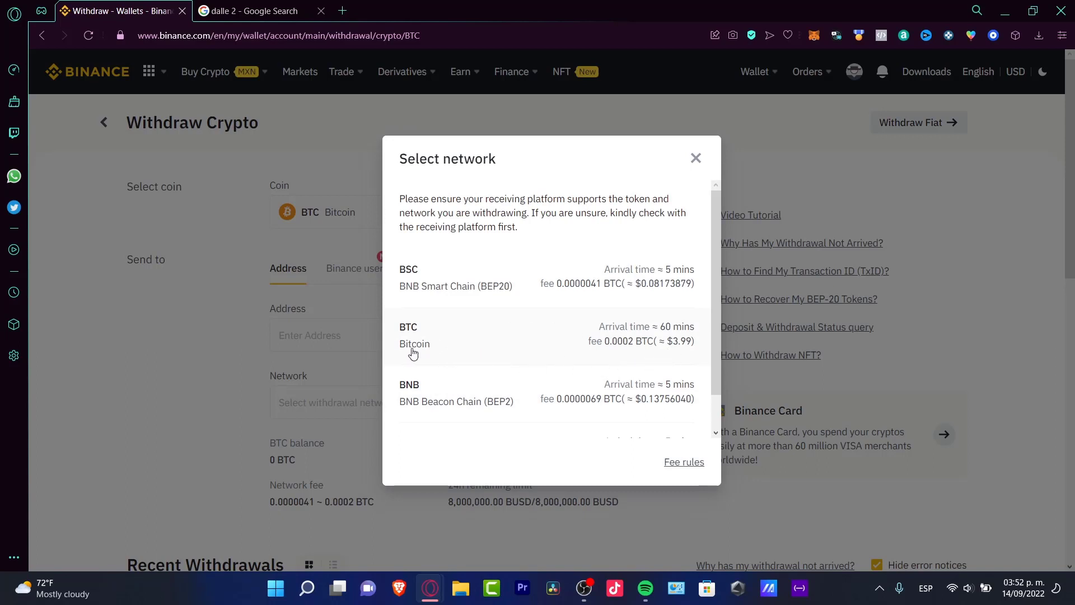
mouse_move(447, 341)
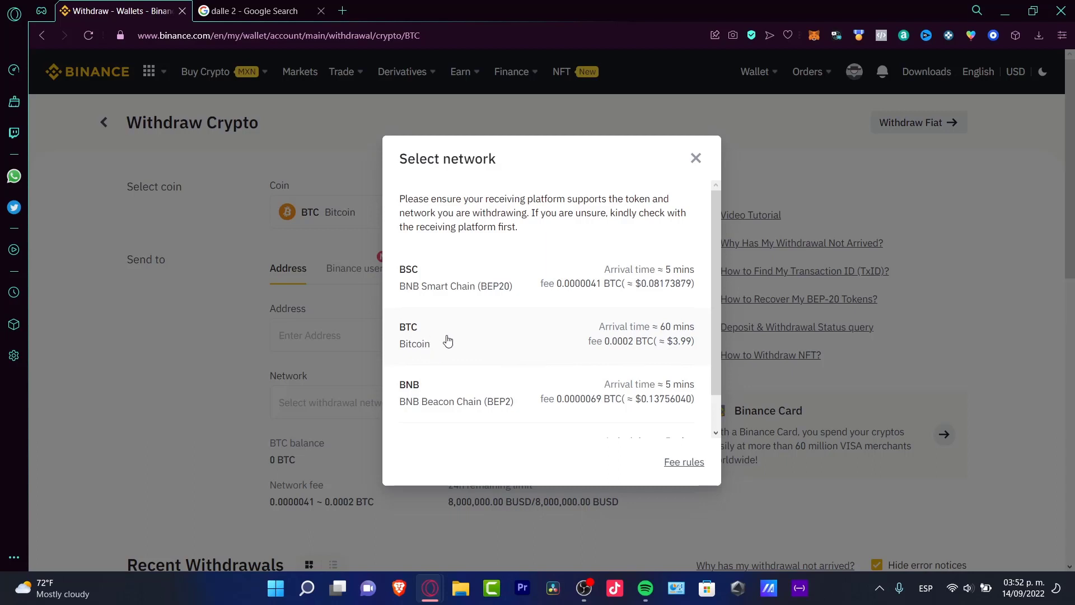
mouse_move(673, 361)
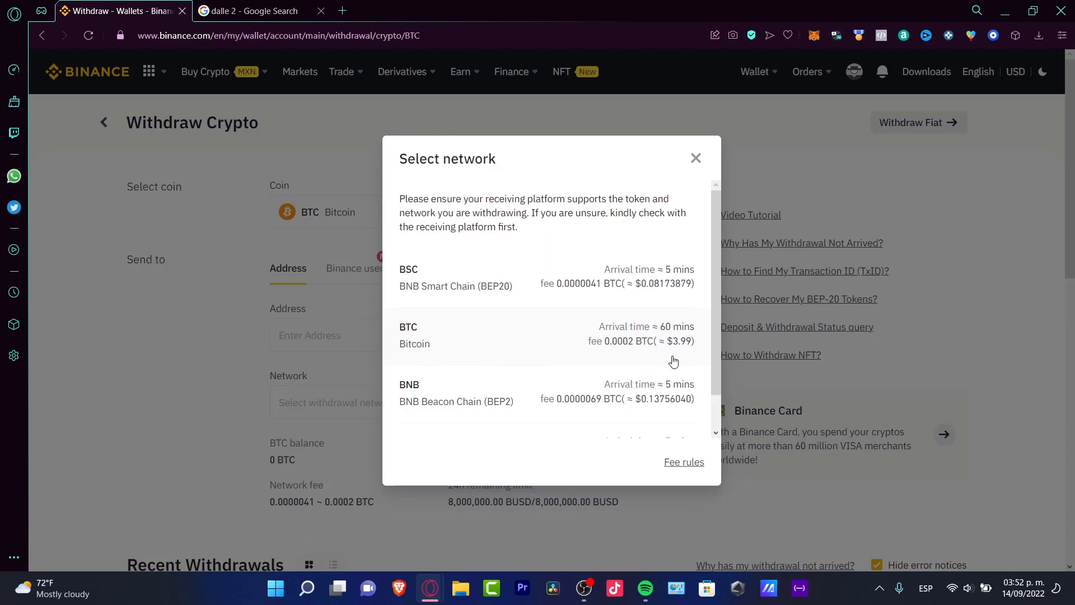
mouse_move(665, 355)
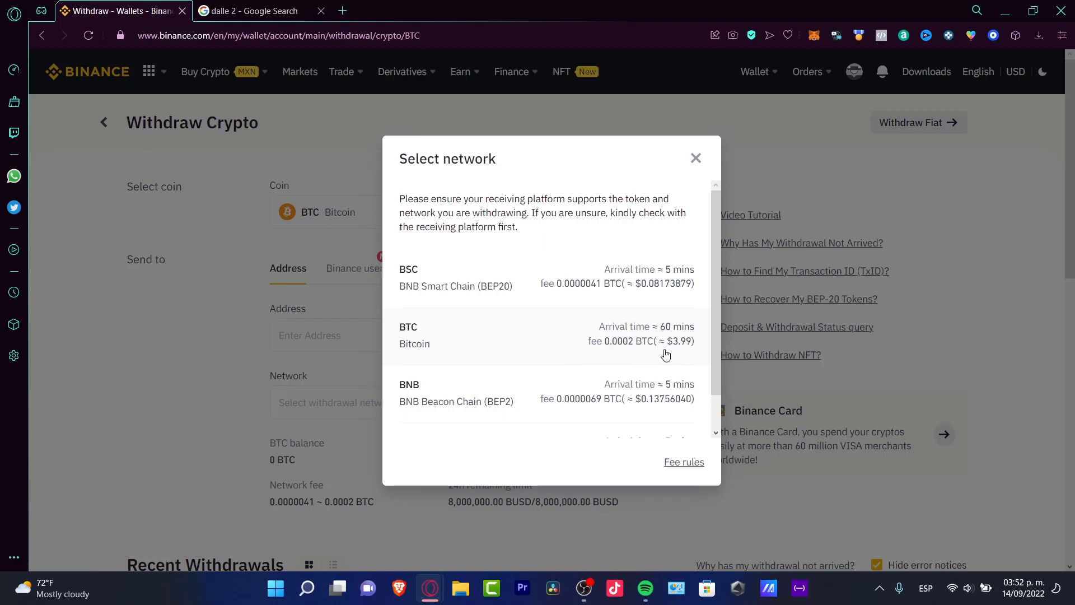
mouse_move(565, 316)
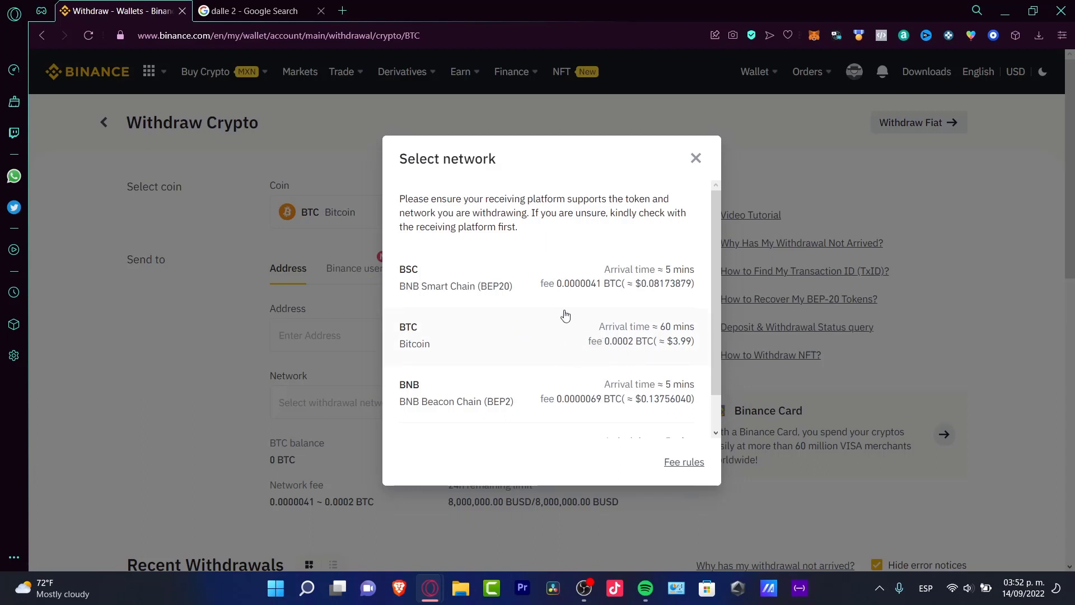
mouse_move(498, 299)
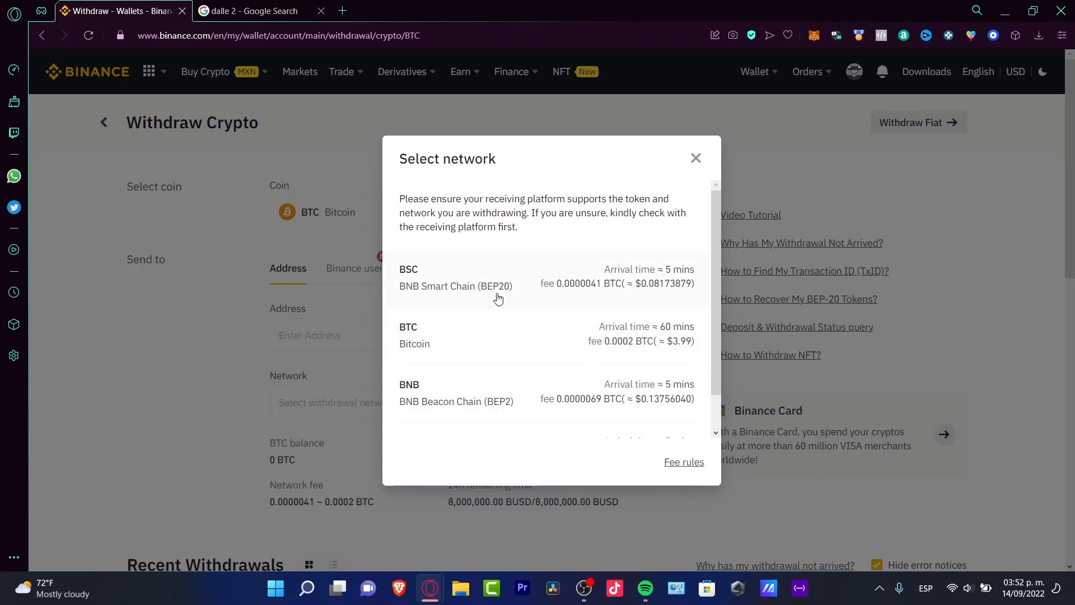
mouse_move(670, 295)
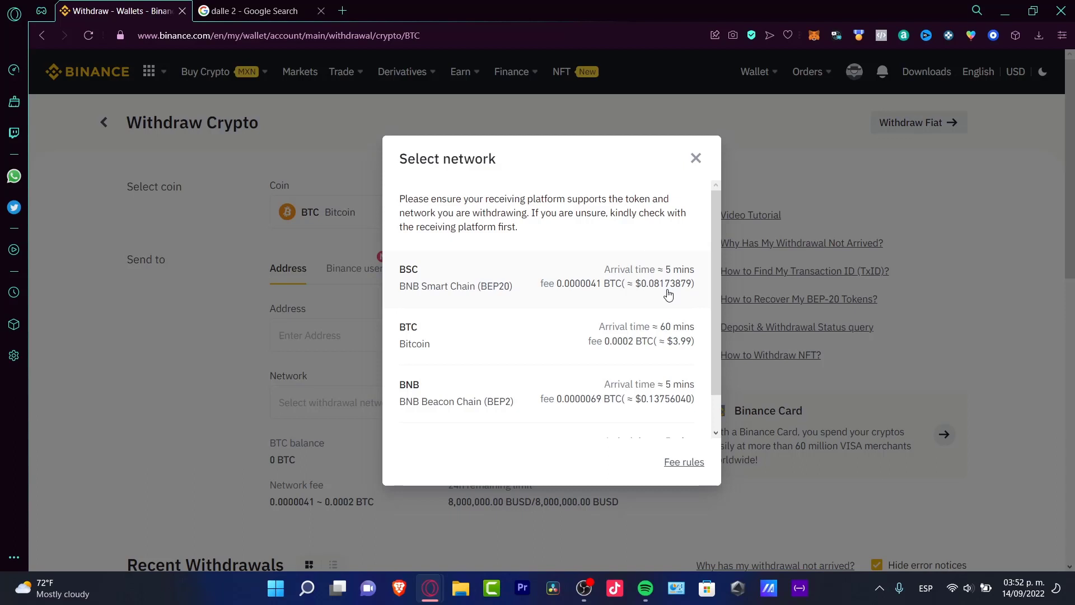
mouse_move(672, 298)
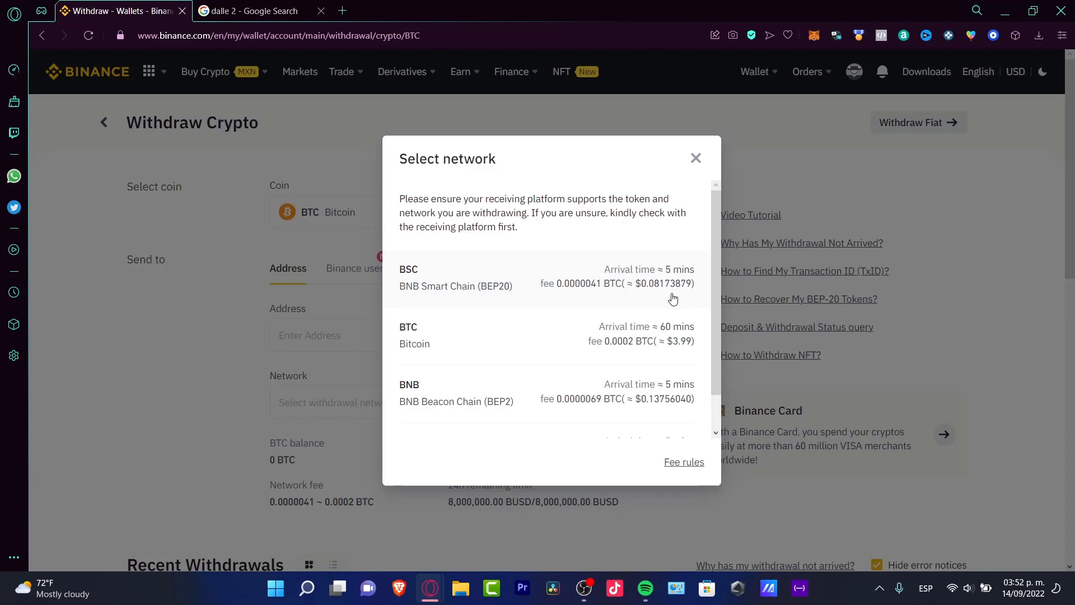
mouse_move(774, 333)
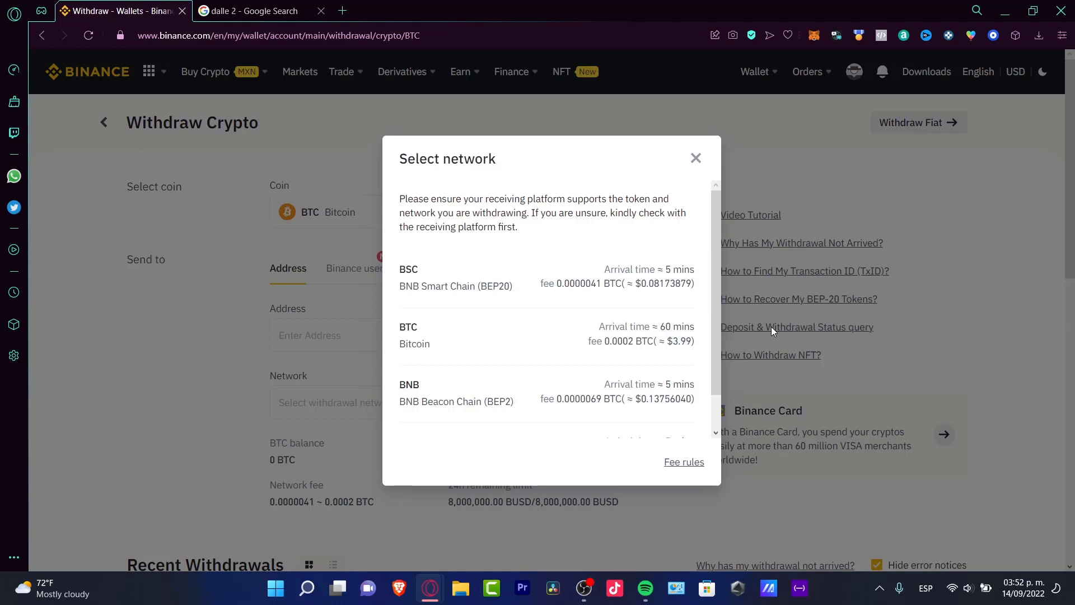
mouse_move(488, 277)
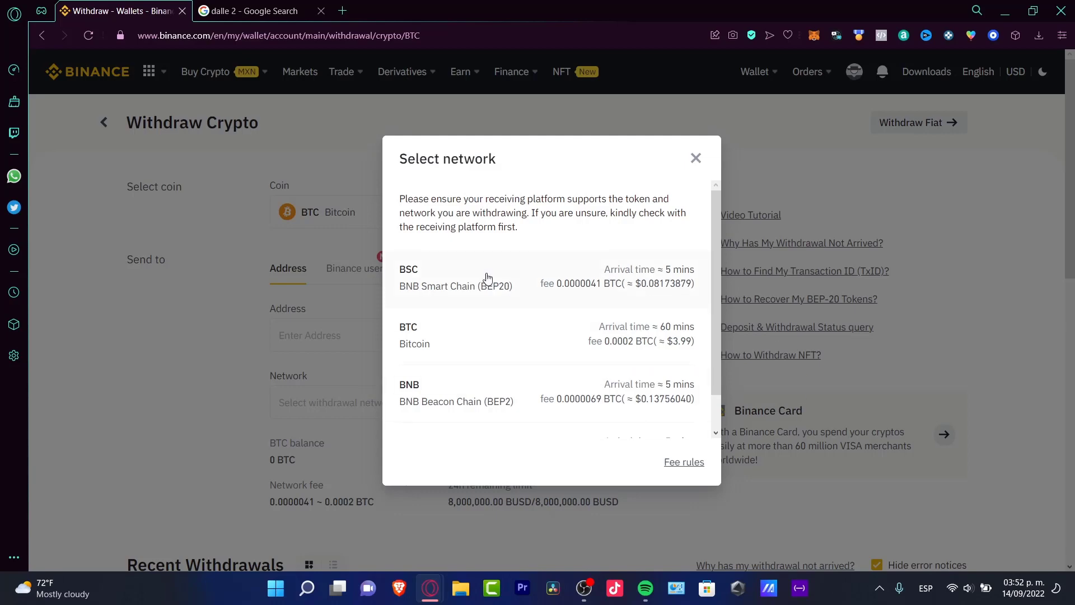
mouse_move(455, 300)
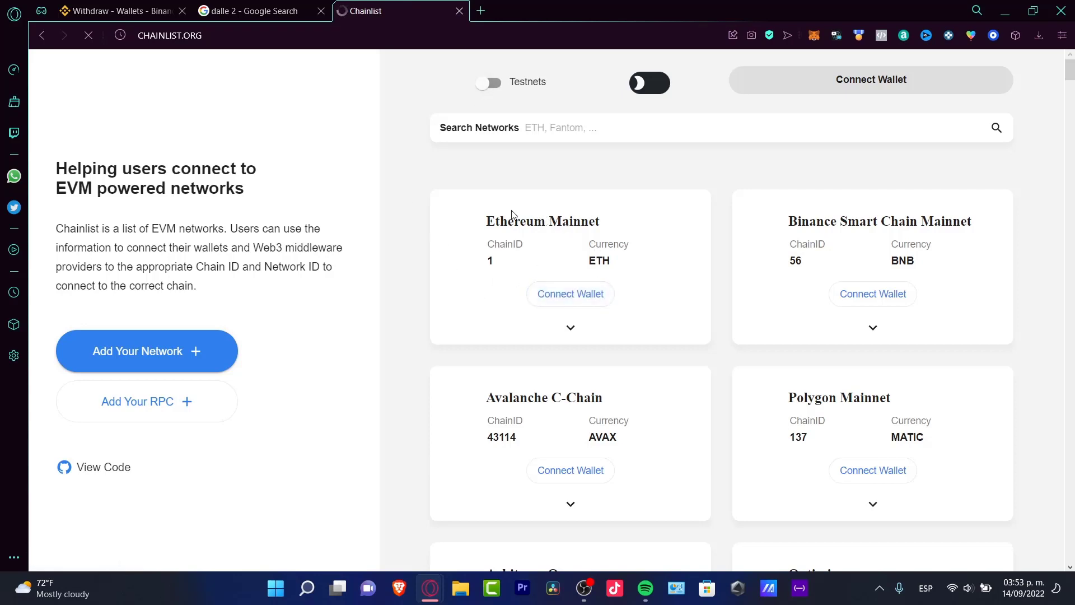
- Connect the MetaMask wallet to Chainlist with Binance Smart Chain Mainnet active
left_click(653, 127)
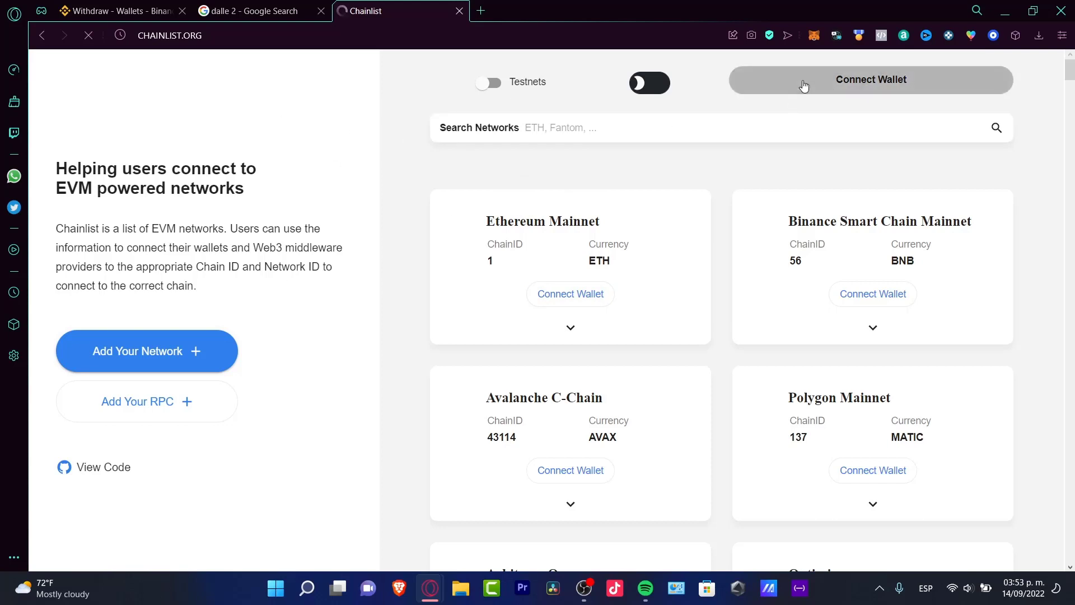
left_click(871, 79)
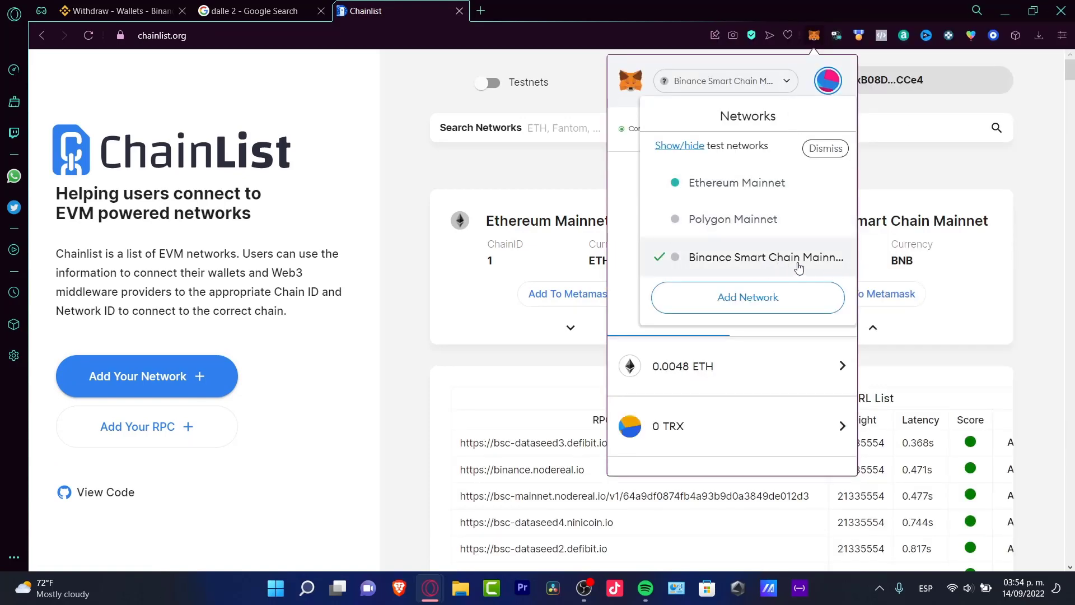
- Enter 2 BTC as the amount to convert and show the target coin list
left_click(110, 11)
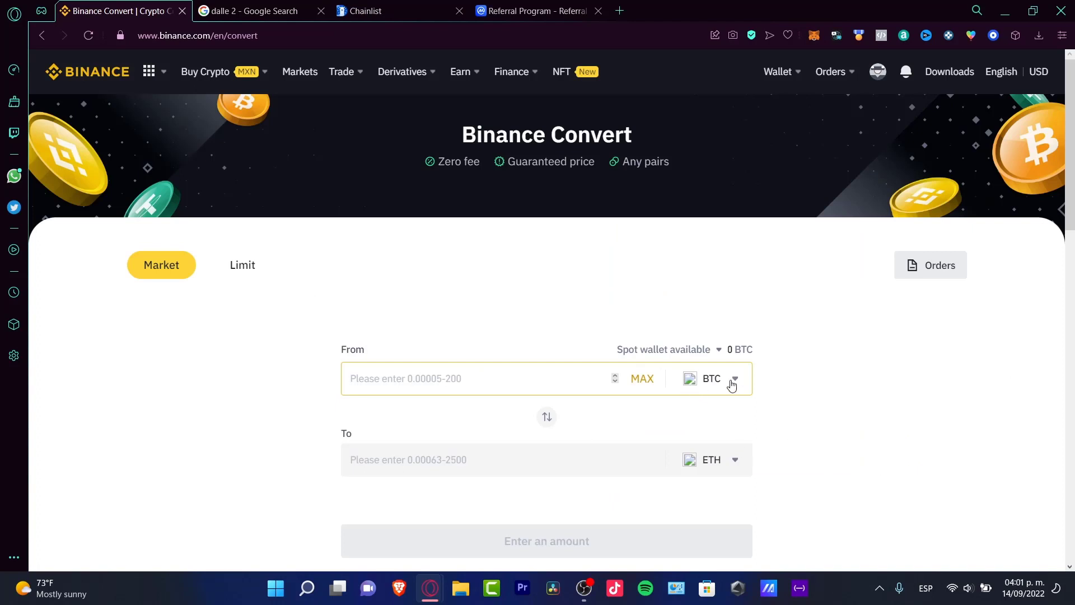
left_click(732, 377)
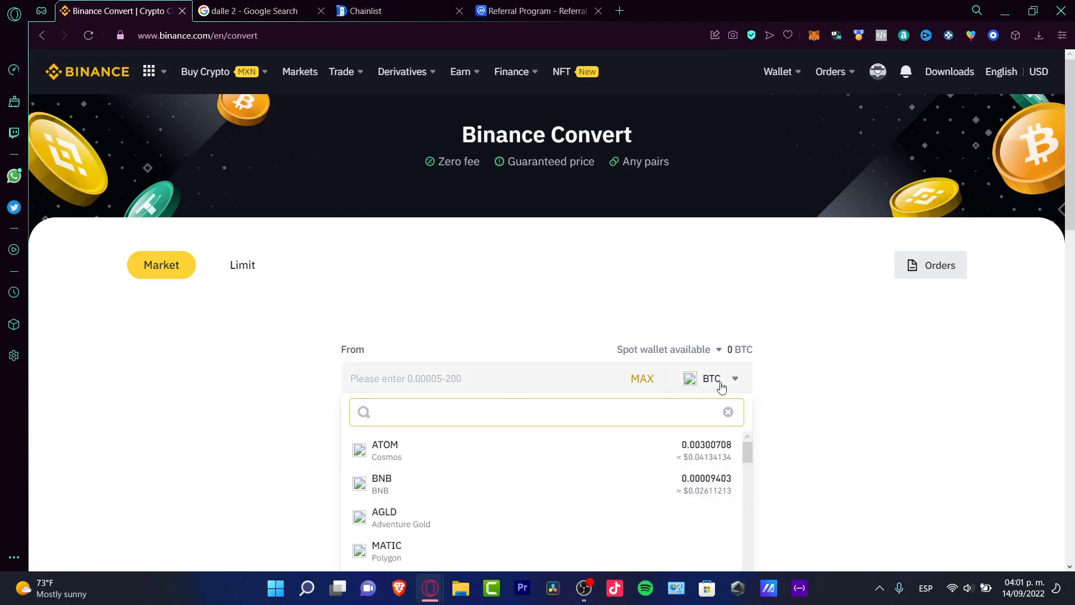
type("2")
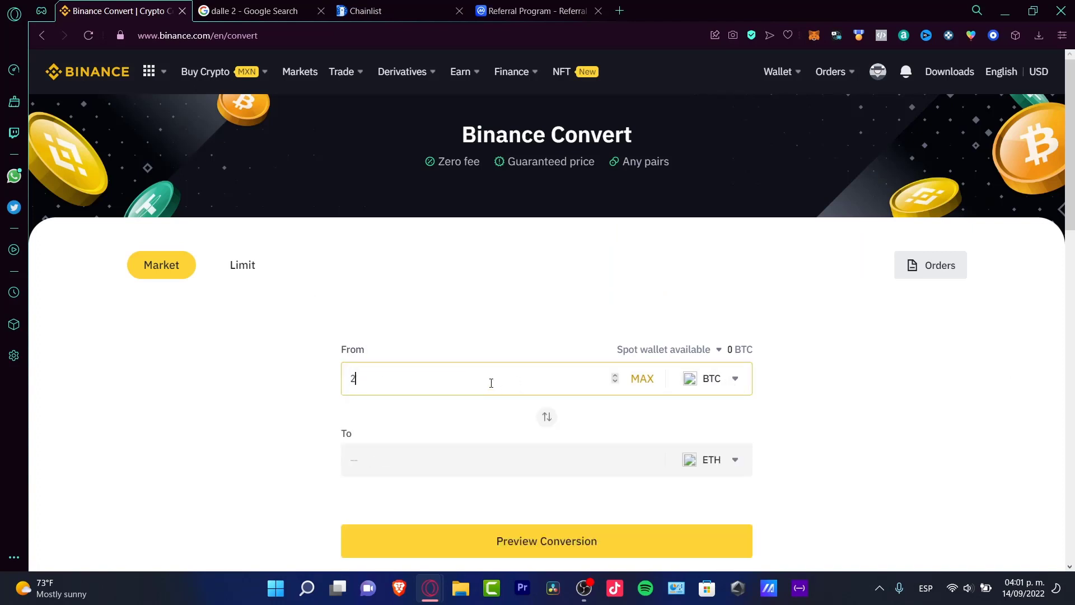
key("Backspace")
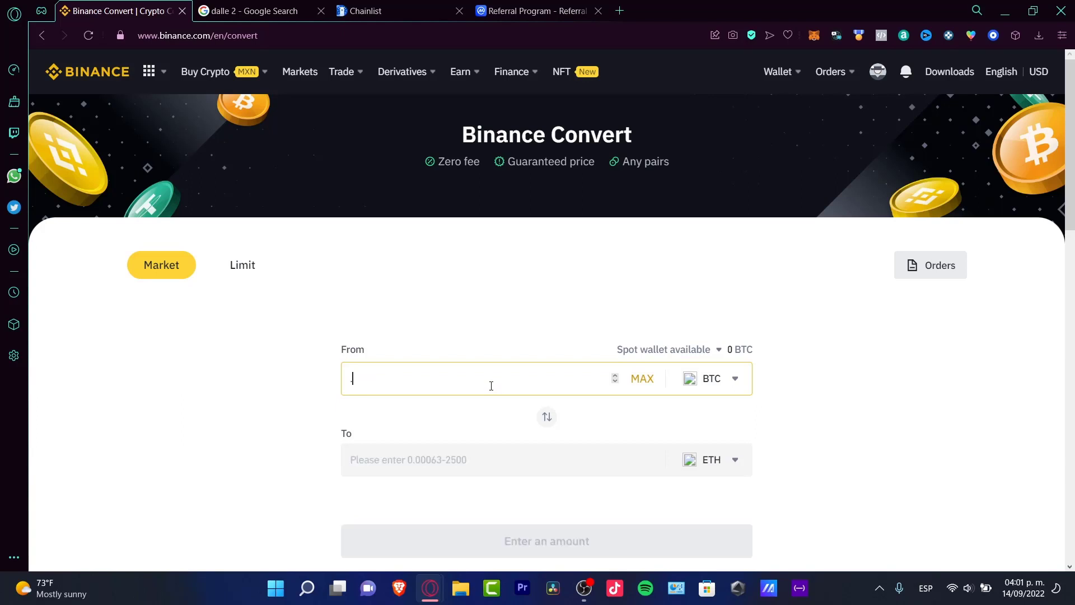
type("2")
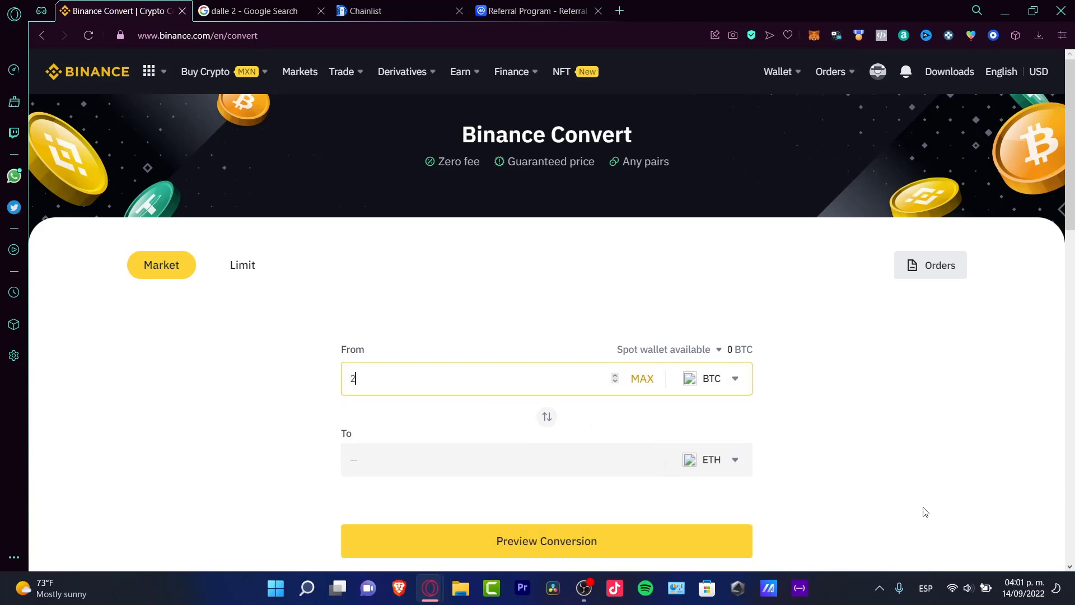
left_click(710, 459)
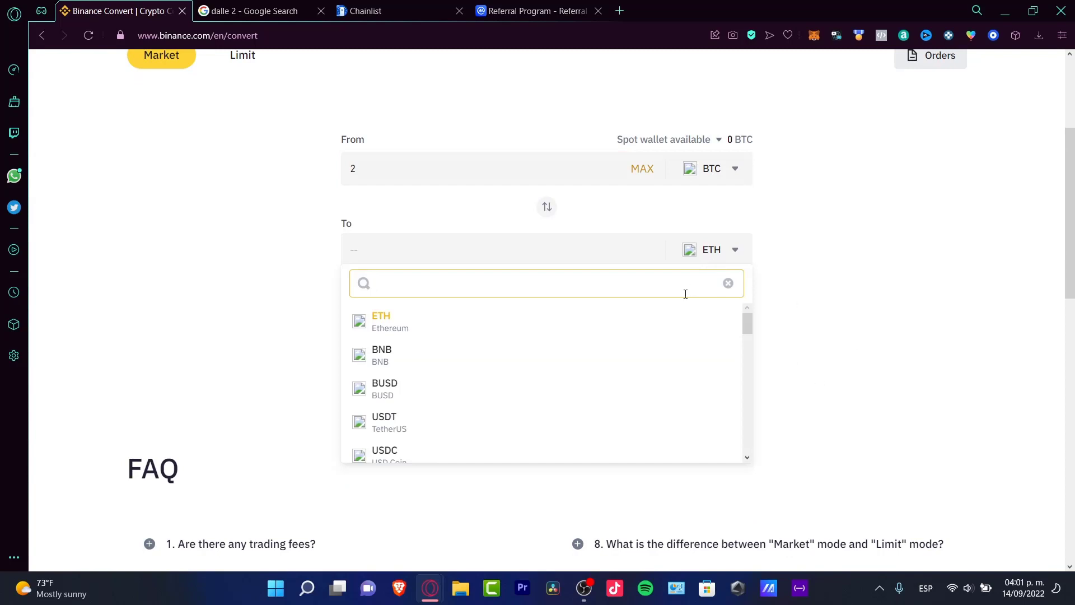
mouse_move(714, 283)
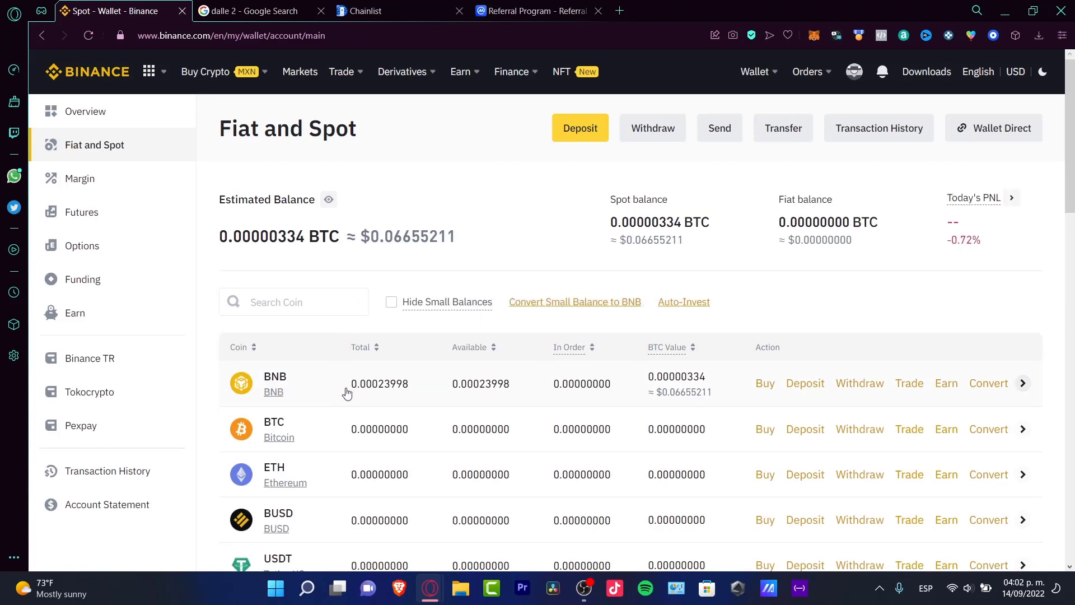
mouse_move(859, 383)
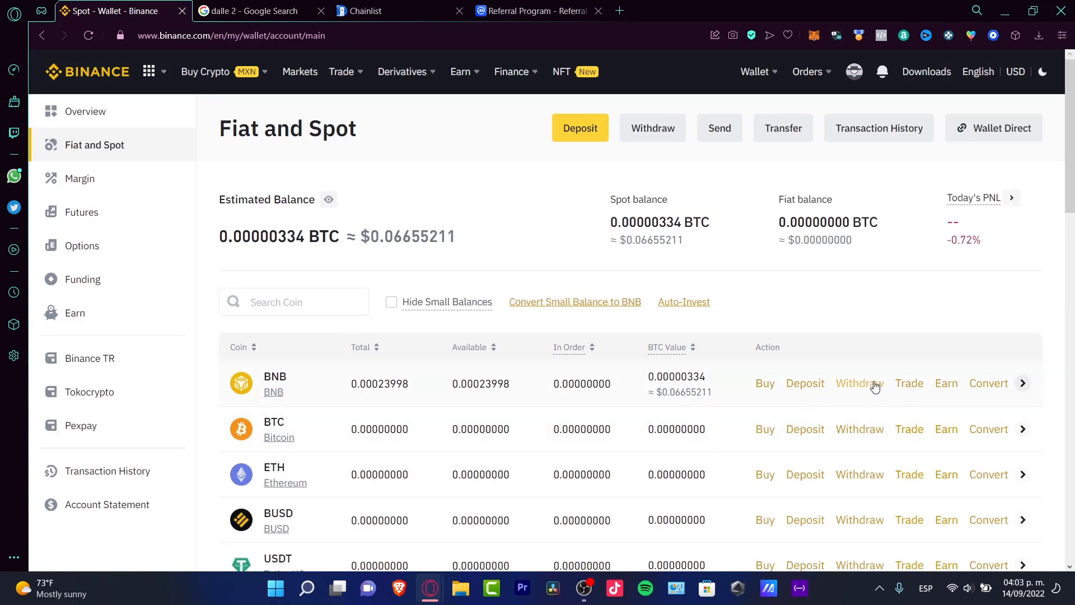
- Start a BNB withdrawal from Fiat and Spot and show MetaMask's network list
left_click(858, 383)
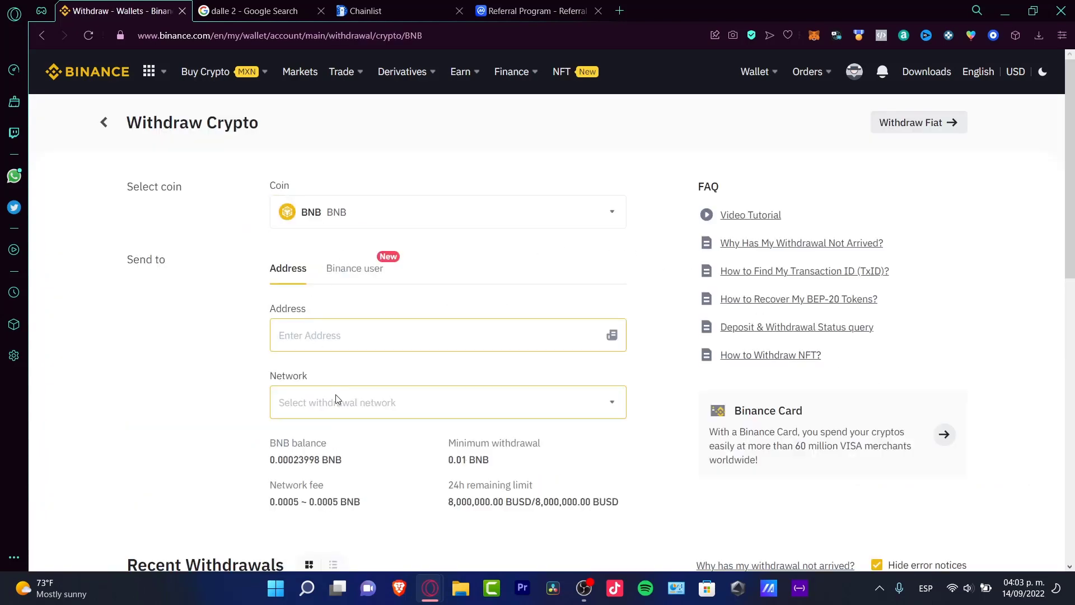
left_click(814, 35)
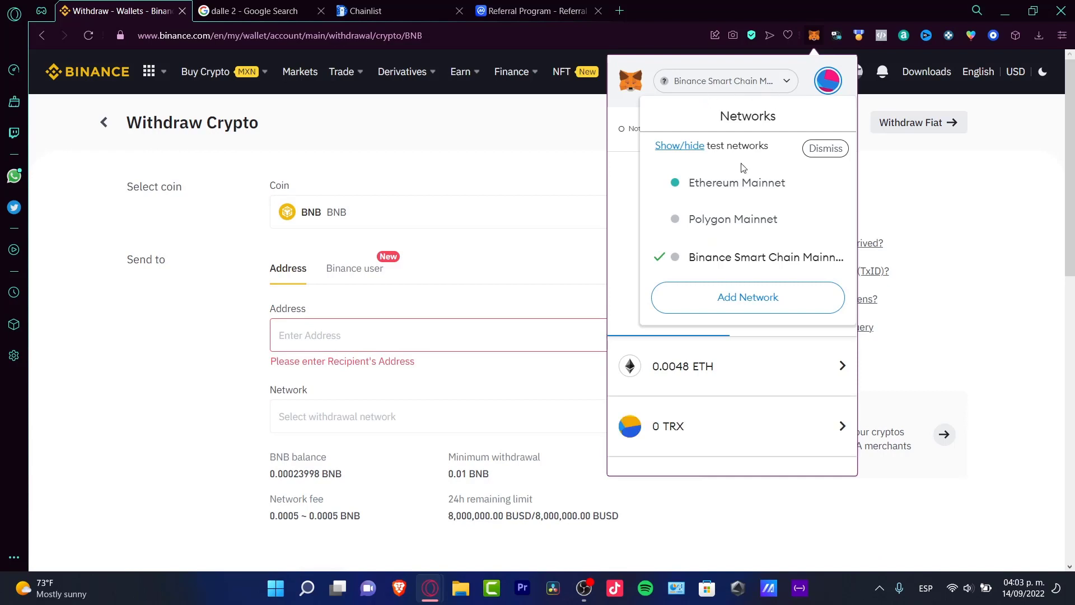
mouse_move(787, 260)
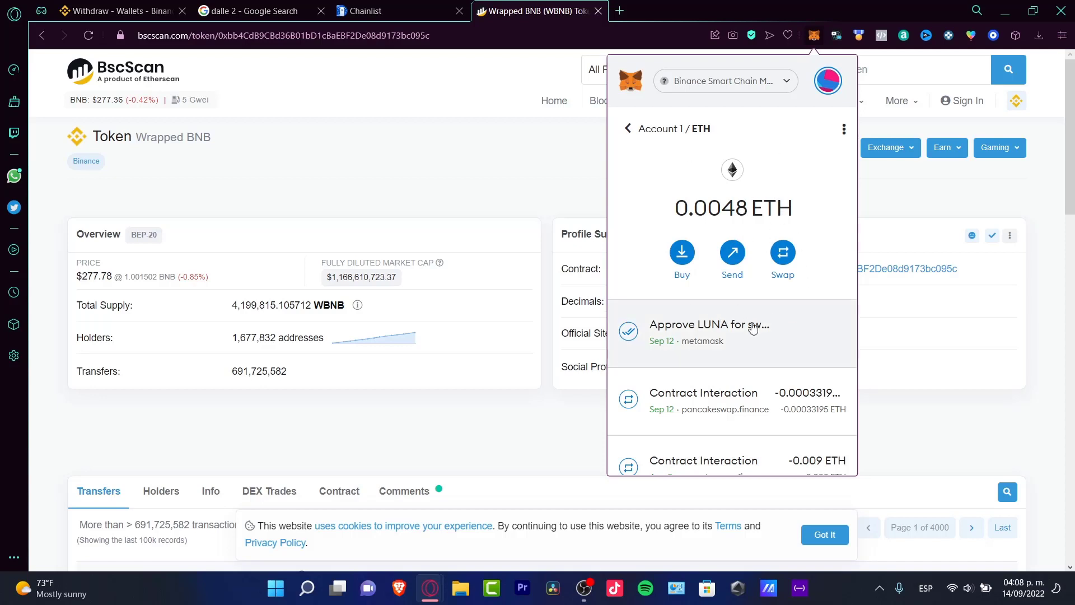
mouse_move(791, 344)
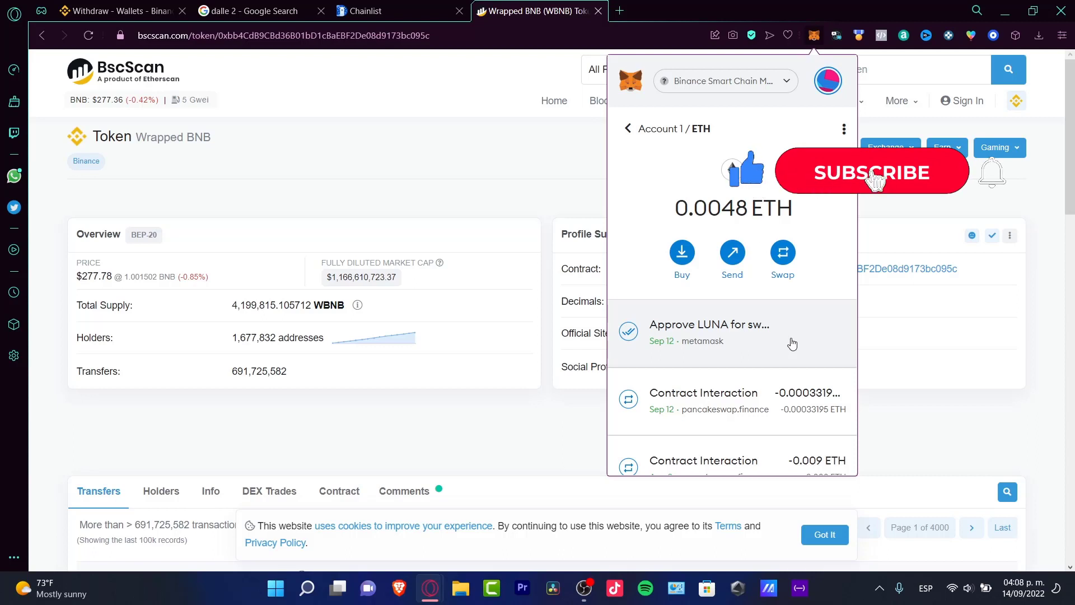
- View the ETH asset in Account 1 with its 0.0048 ETH balance and activity
left_click(871, 172)
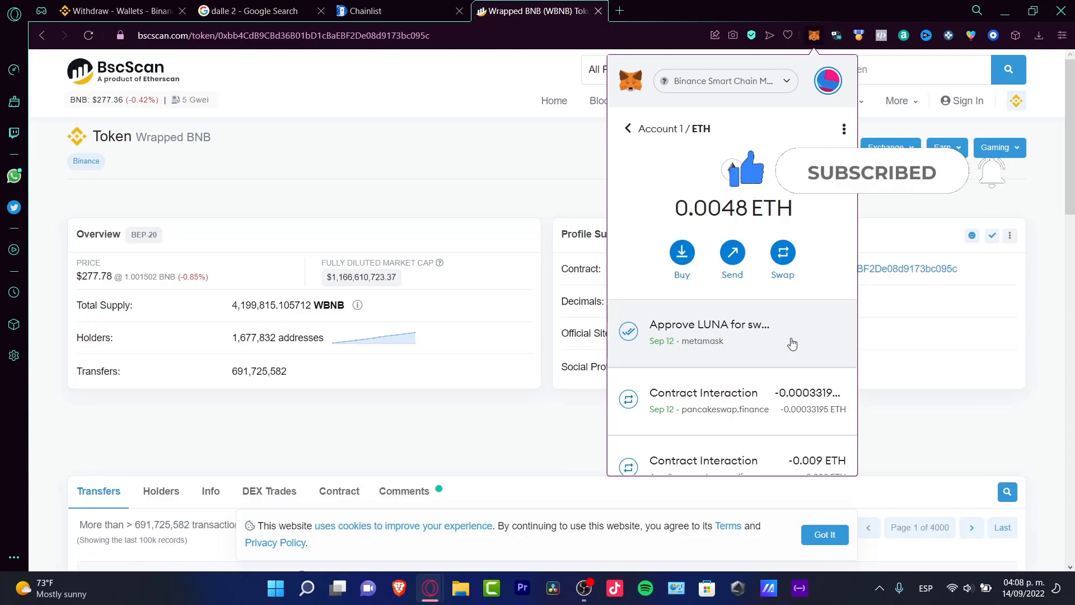